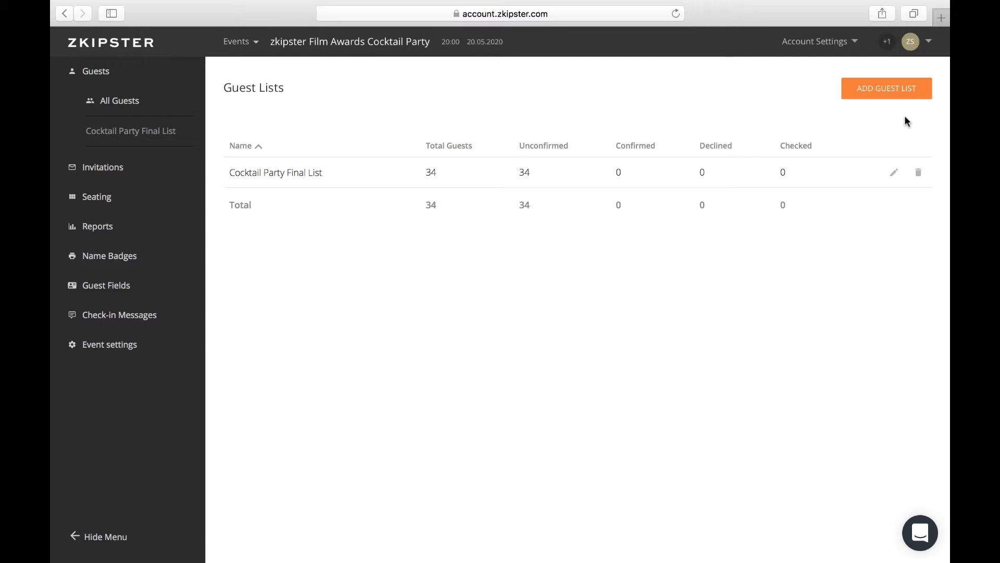
- Add a new guest list named 'VIP List' to the Film Awards Cocktail Party event
click(886, 88)
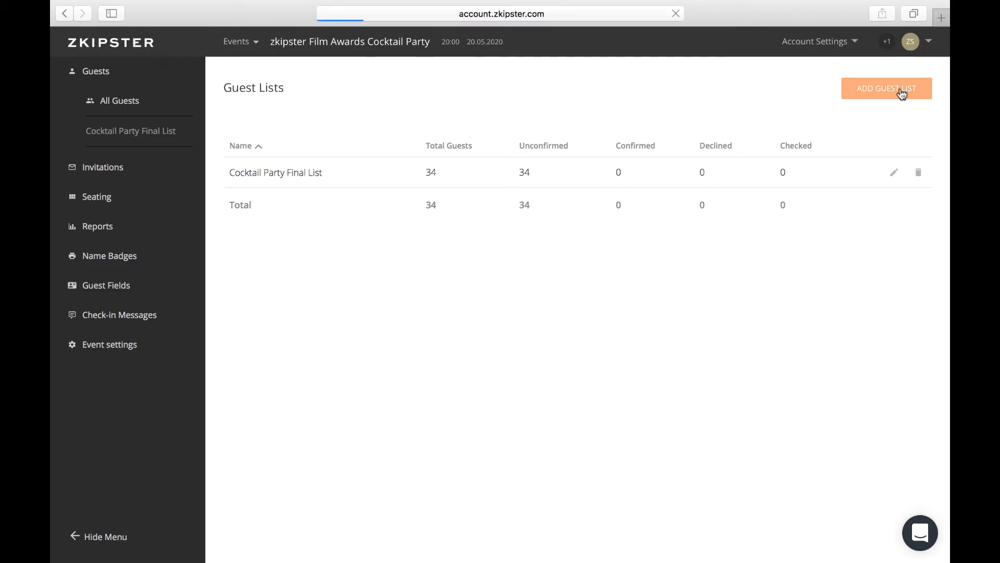
click(886, 87)
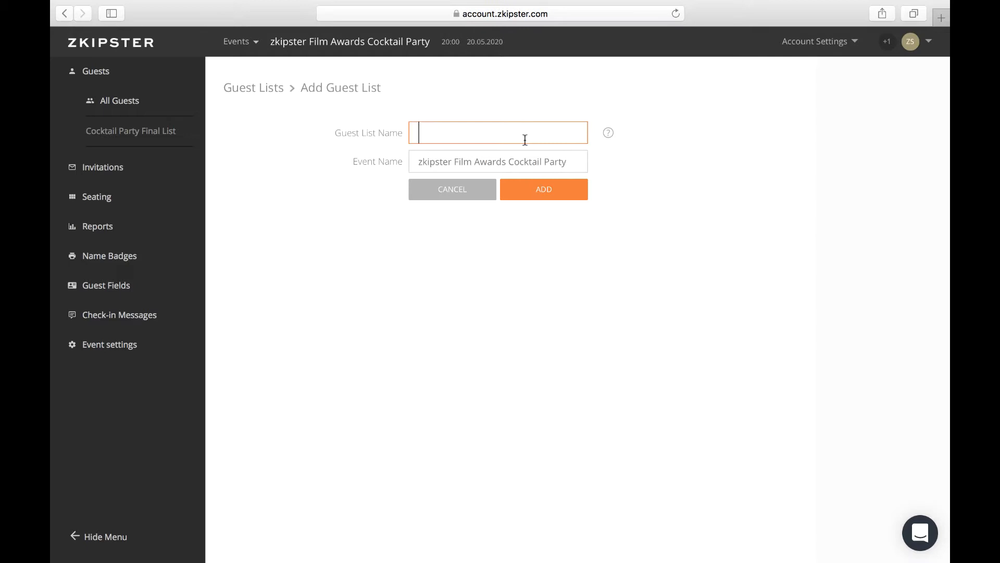
click(542, 188)
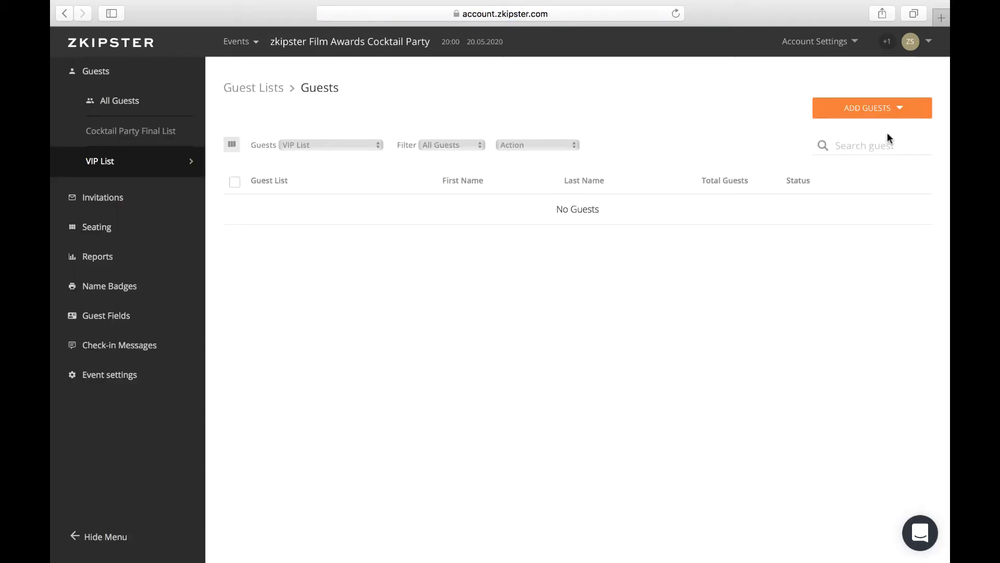
click(871, 107)
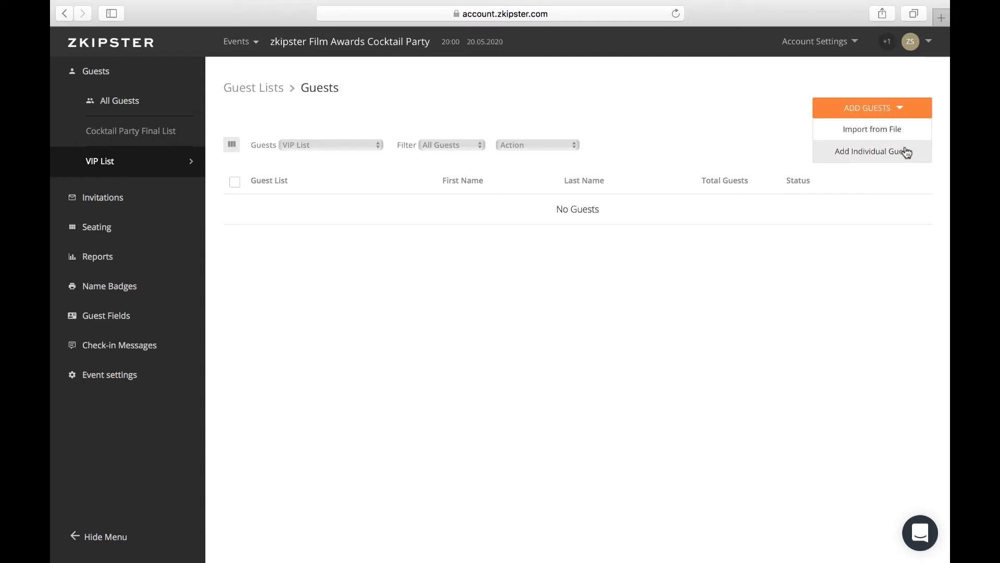
mouse_move(915, 134)
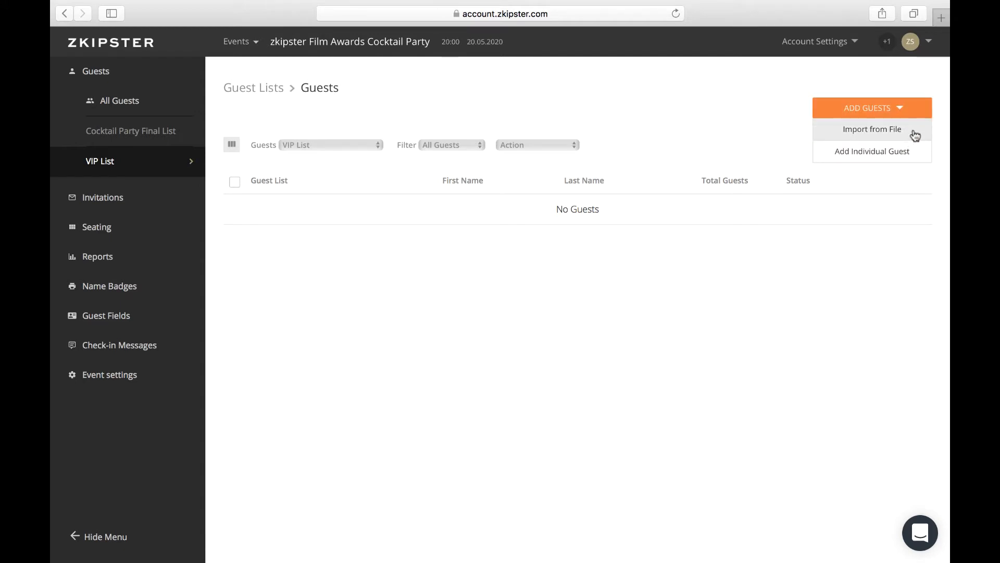
click(872, 129)
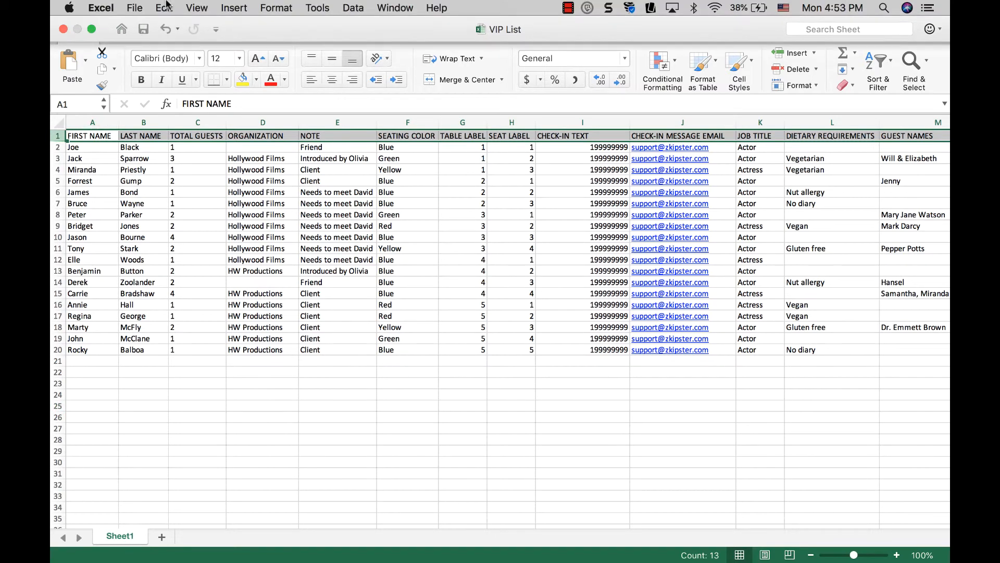
click(163, 7)
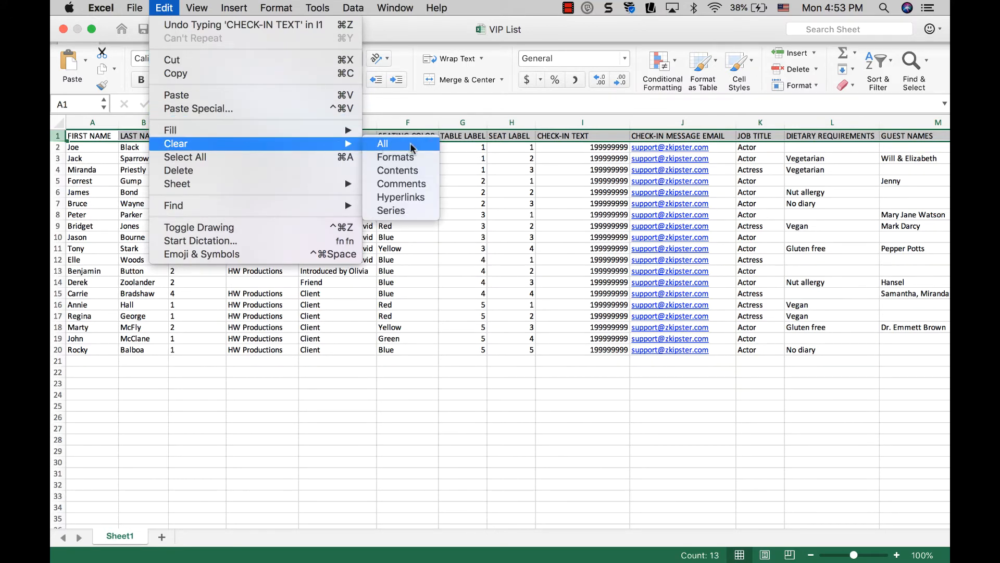
click(383, 142)
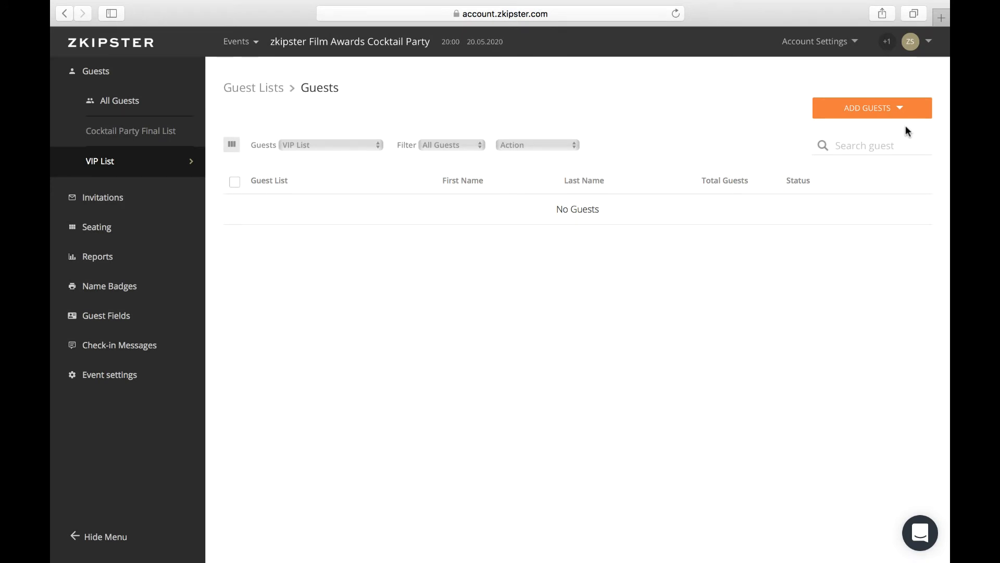
- Import guests from the 'VIP List .xlsx' spreadsheet, reaching the column-matching step
click(872, 107)
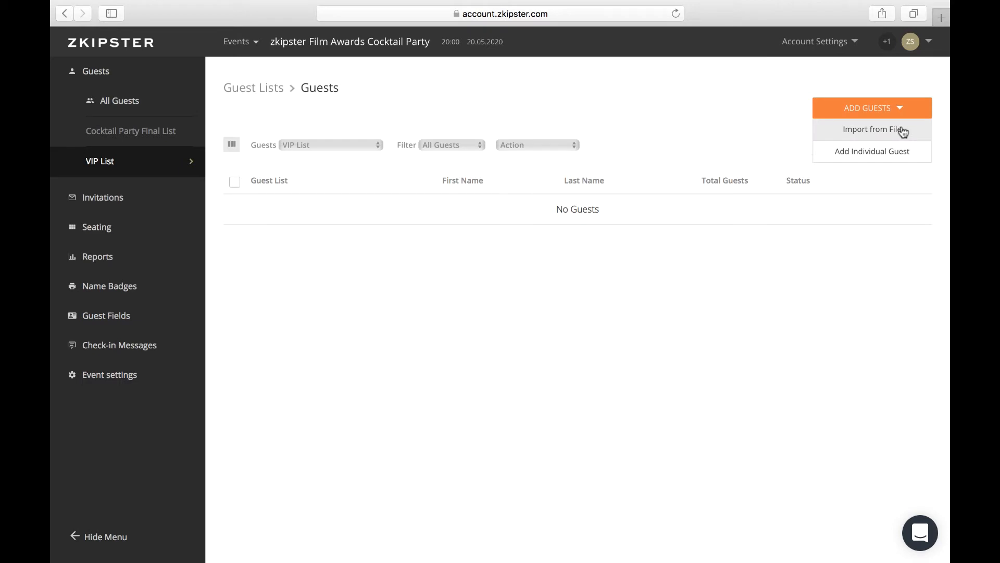
click(871, 129)
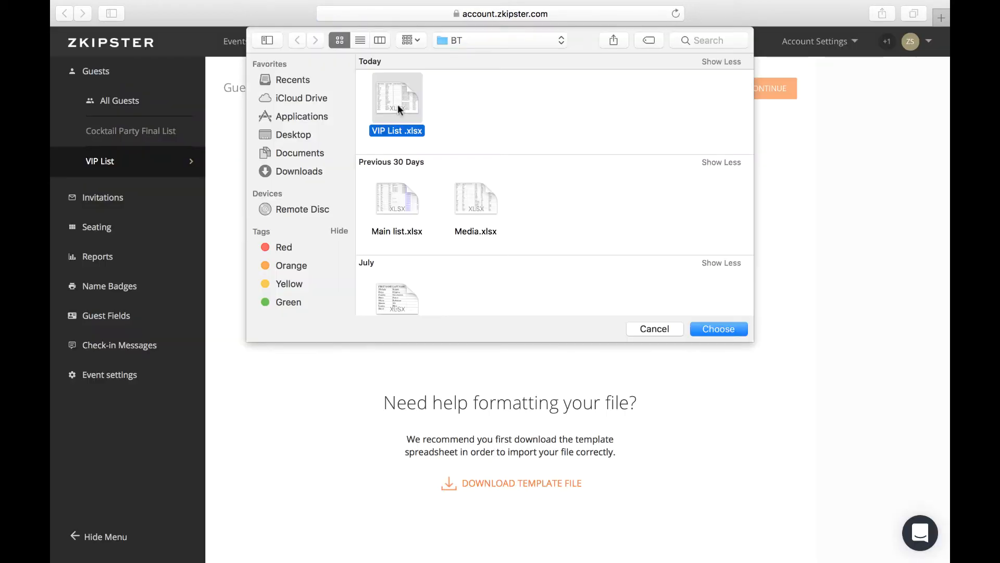
click(718, 329)
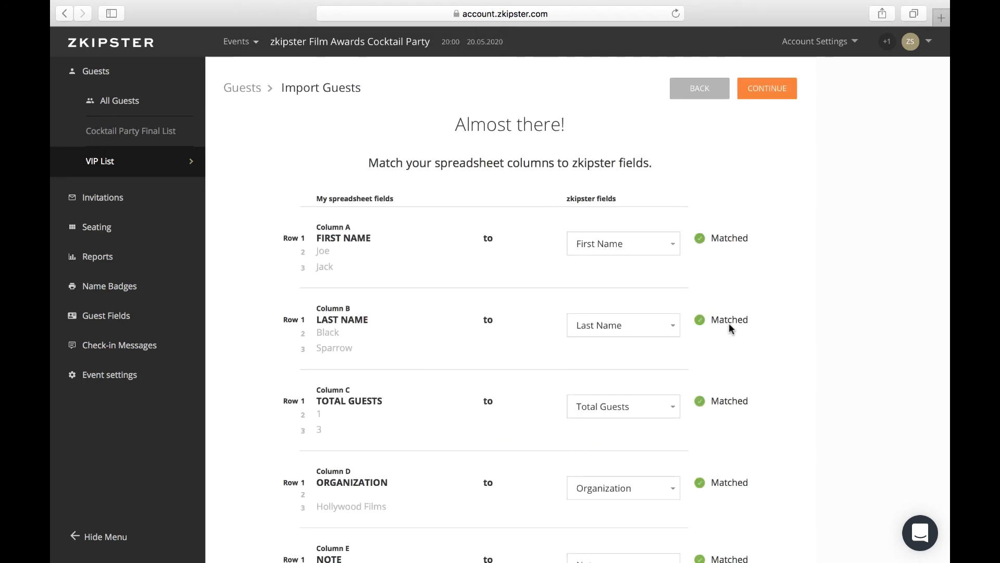
scroll(down, 3)
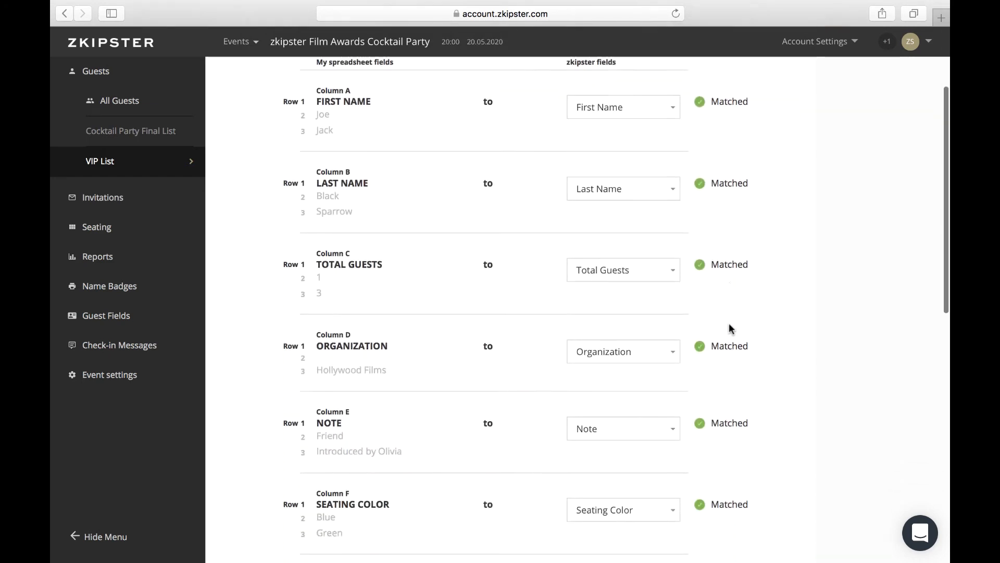
scroll(down, 3)
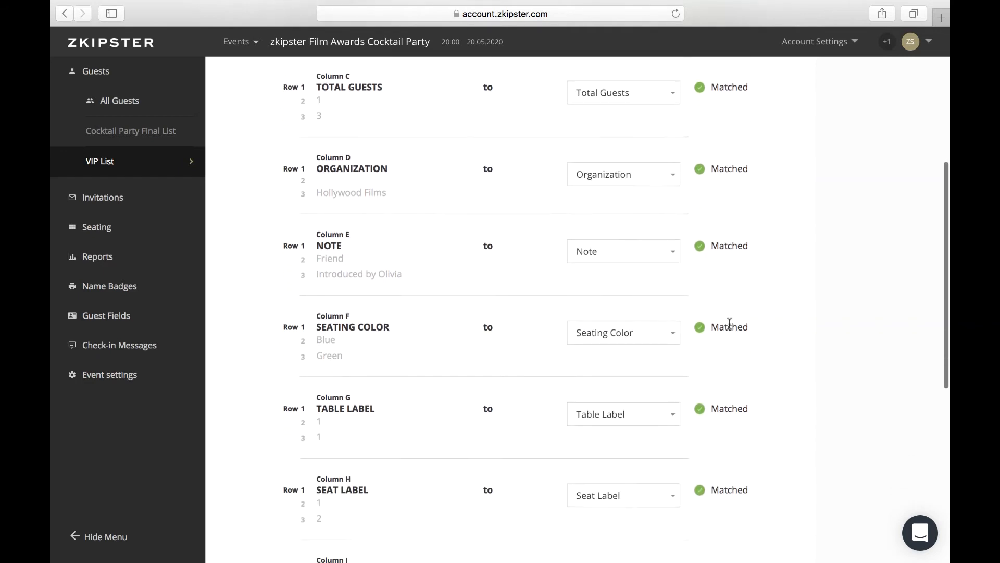
scroll(down, 3)
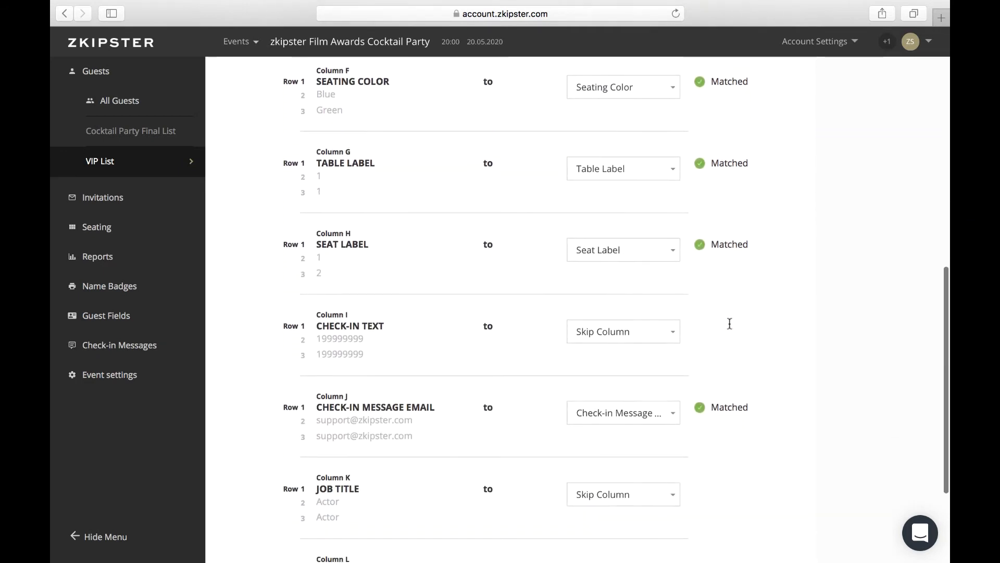
scroll(down, 3)
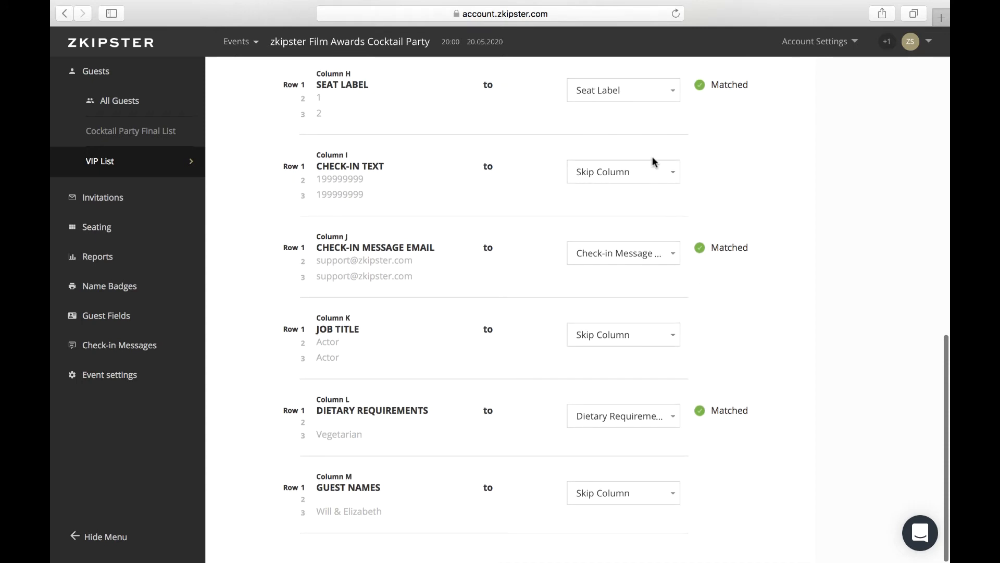
- Map the CHECK-IN TEXT column to Check-in Message Text
click(623, 171)
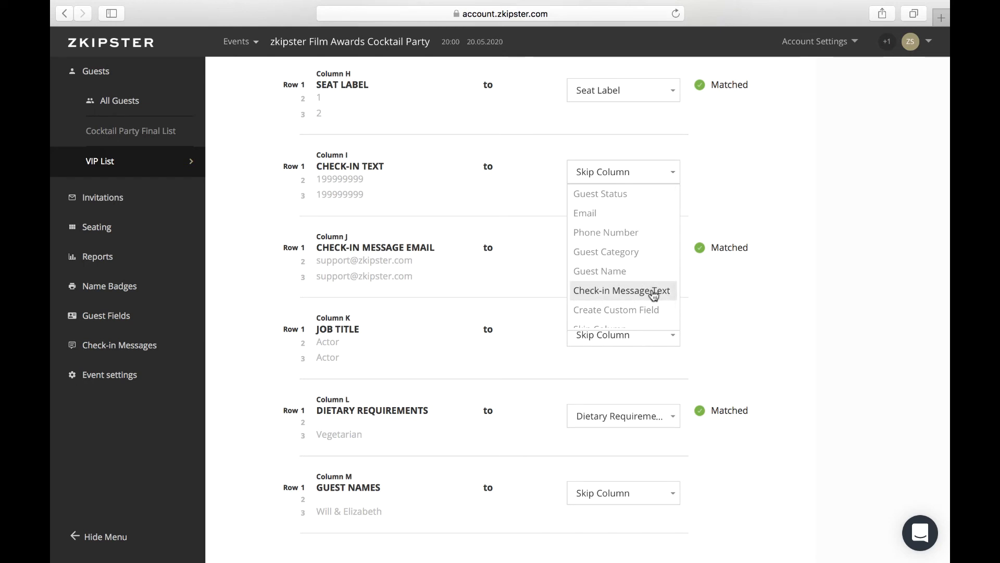
click(621, 290)
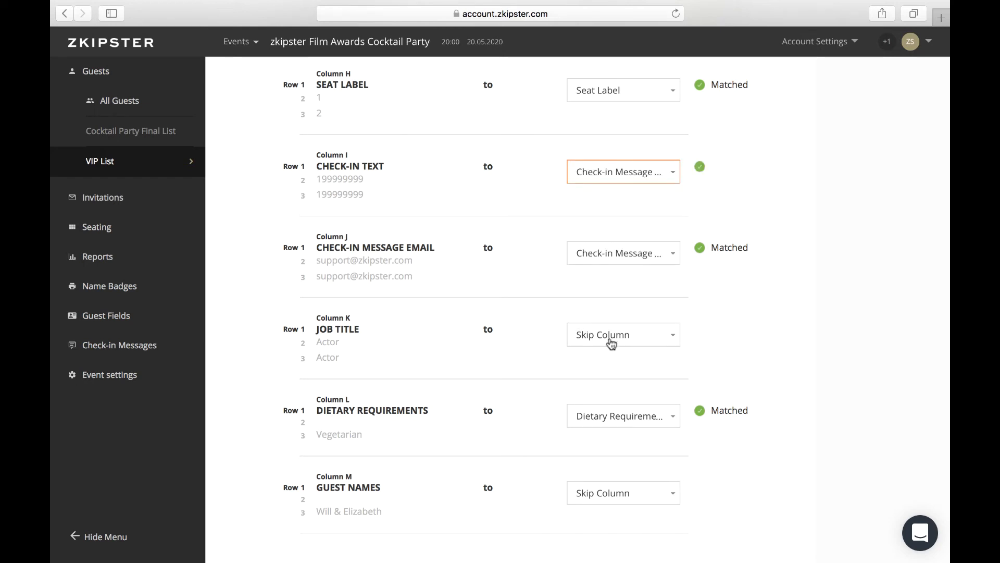
mouse_move(659, 498)
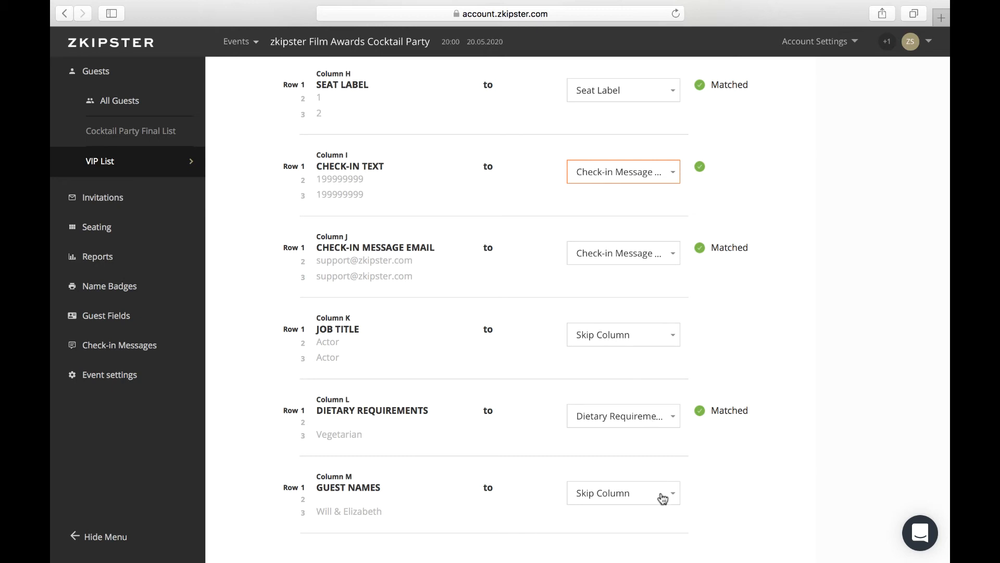
- Map the GUEST NAMES column to a new custom text field labelled 'Guest Names'
click(622, 493)
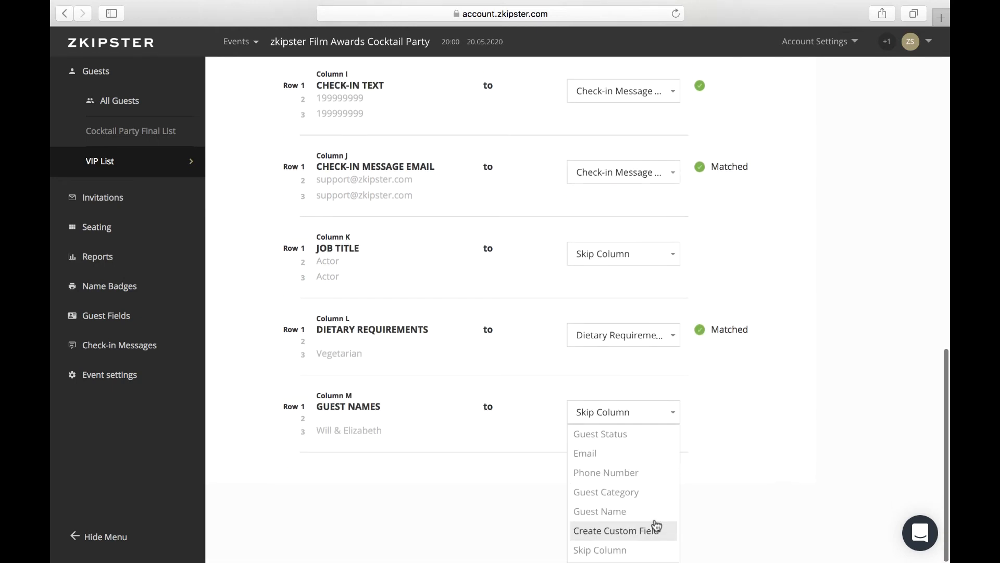
click(616, 530)
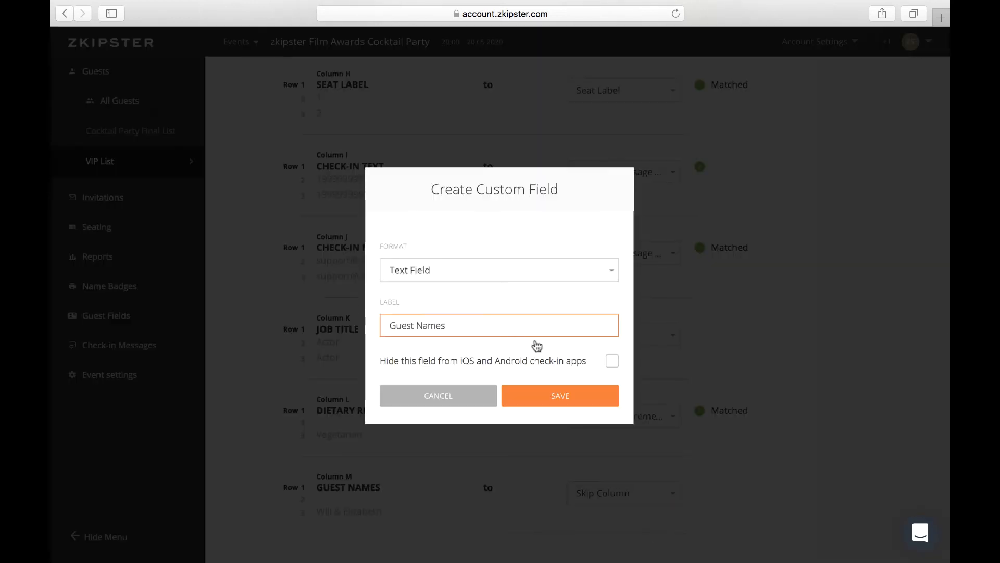
click(559, 395)
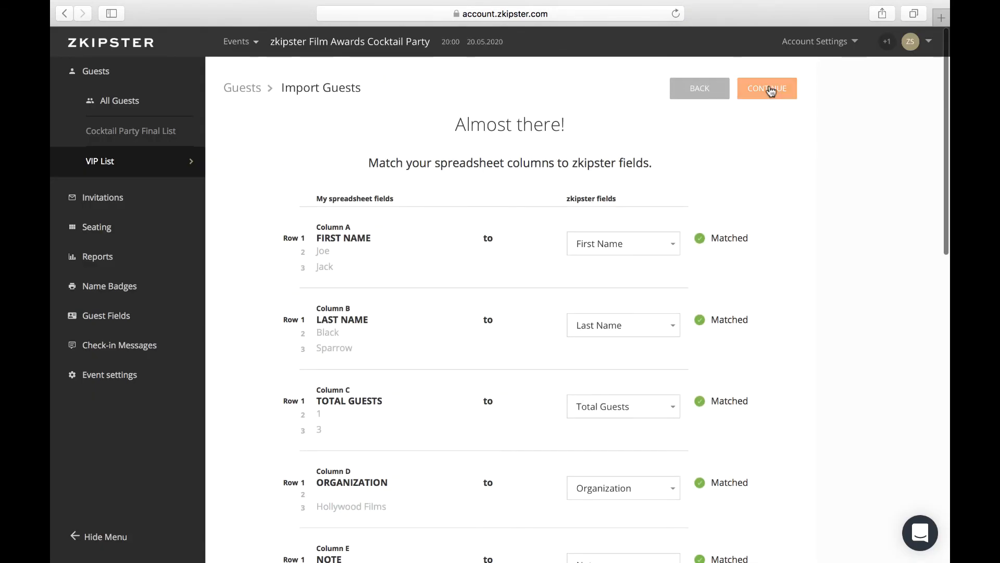
- Finish the import with the guests' invitation status set to Unconfirmed
click(767, 88)
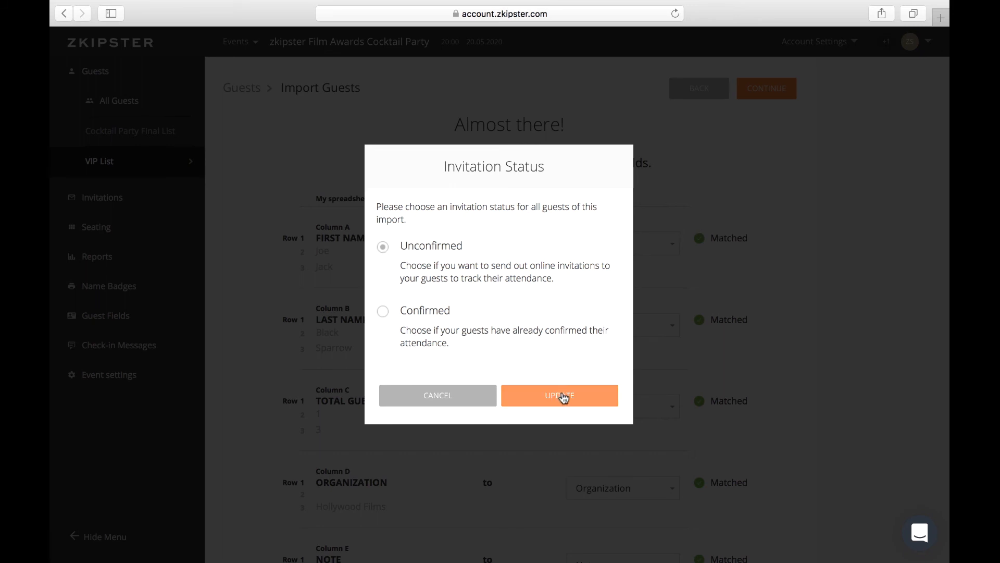
click(558, 395)
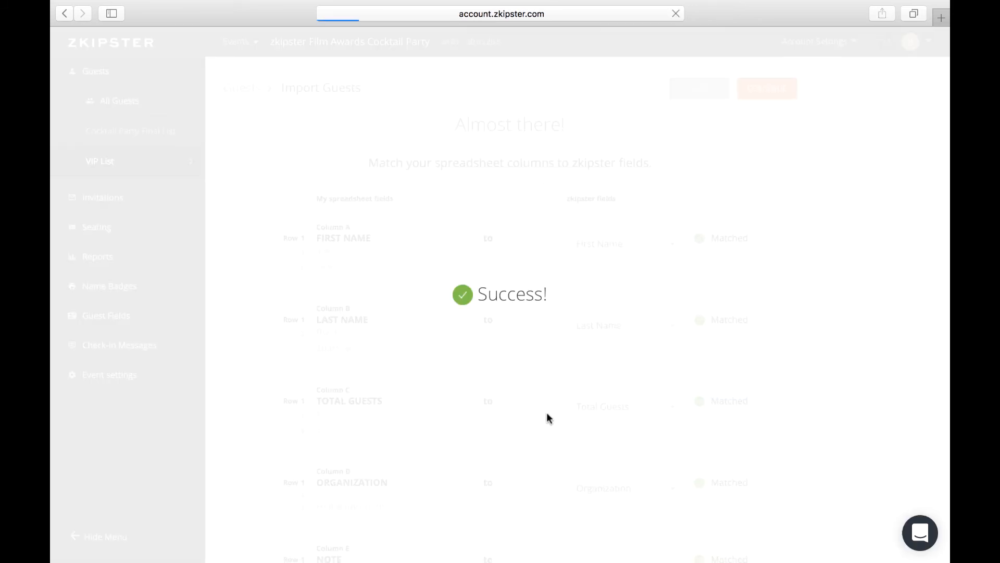